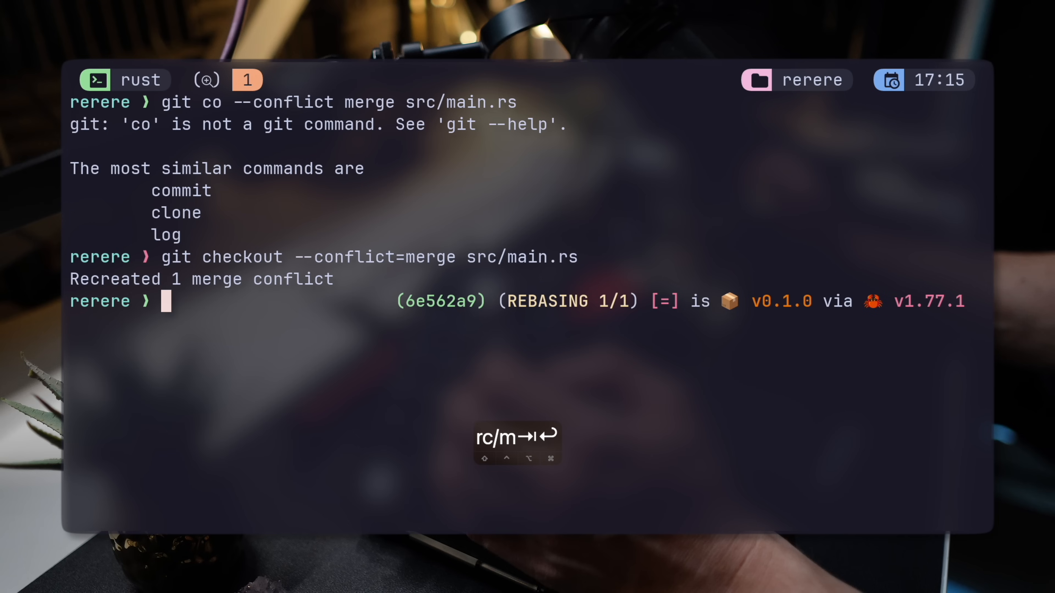
# - View the conflicted src/main.rs and run git rerere to reapply the recorded resolution
pyautogui.write('cat src/main.rs')
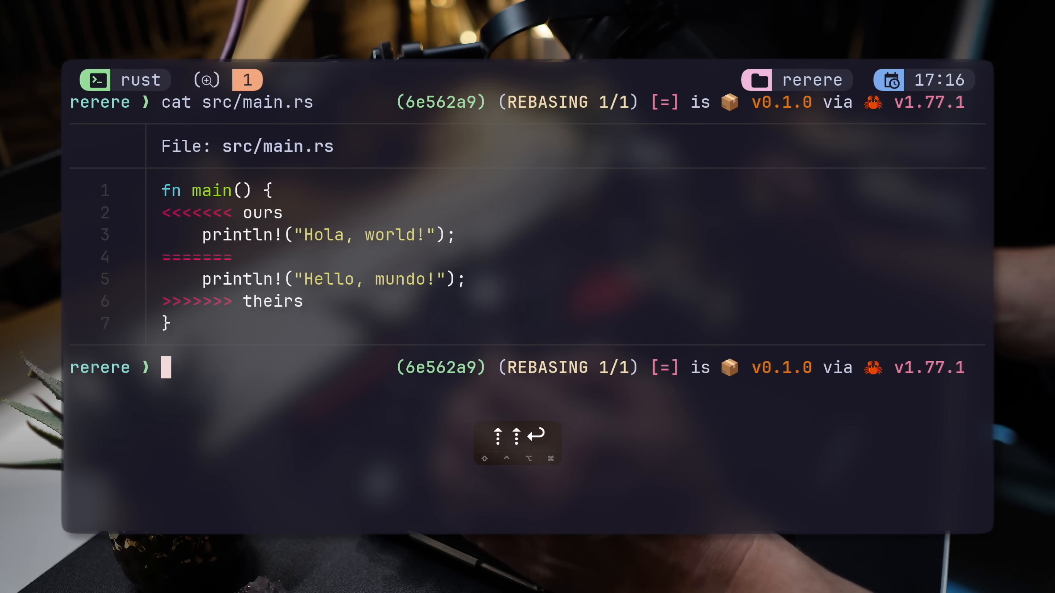
pyautogui.write('git rerere')
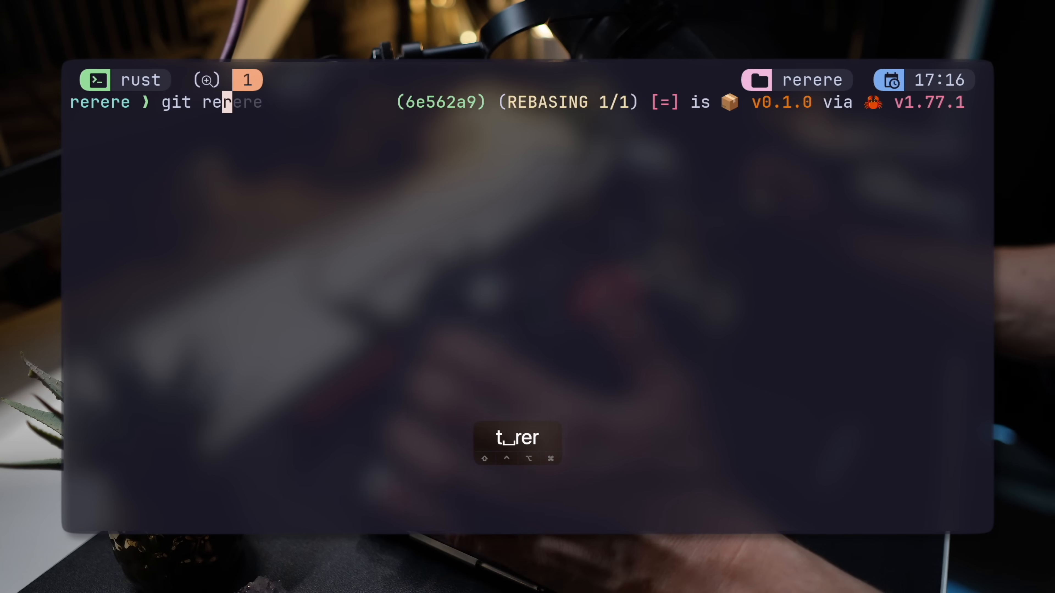
pyautogui.write('base --continue')
pyautogui.press('Enter')
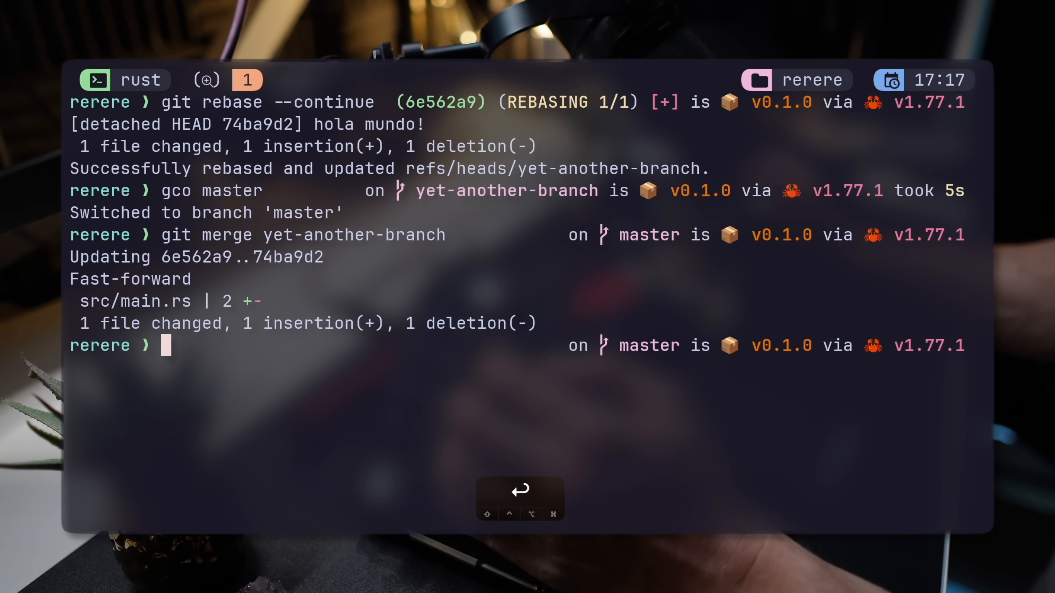
# - Show the log with glog, read git rerere --help, and enter the .git directory
pyautogui.write('glog')
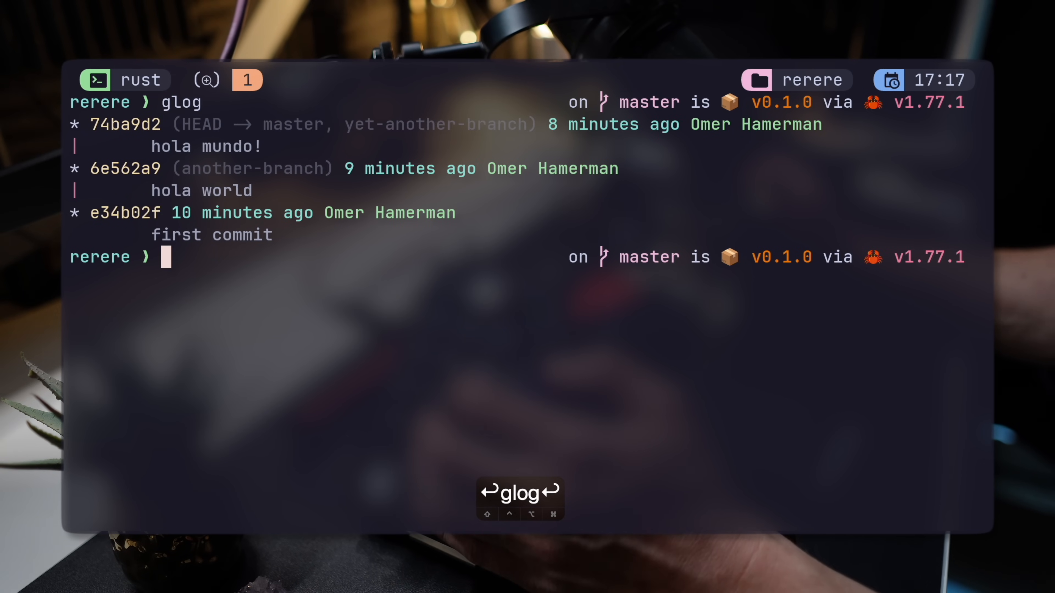
pyautogui.write('git rerere --help')
pyautogui.write('cx rr-cache/')
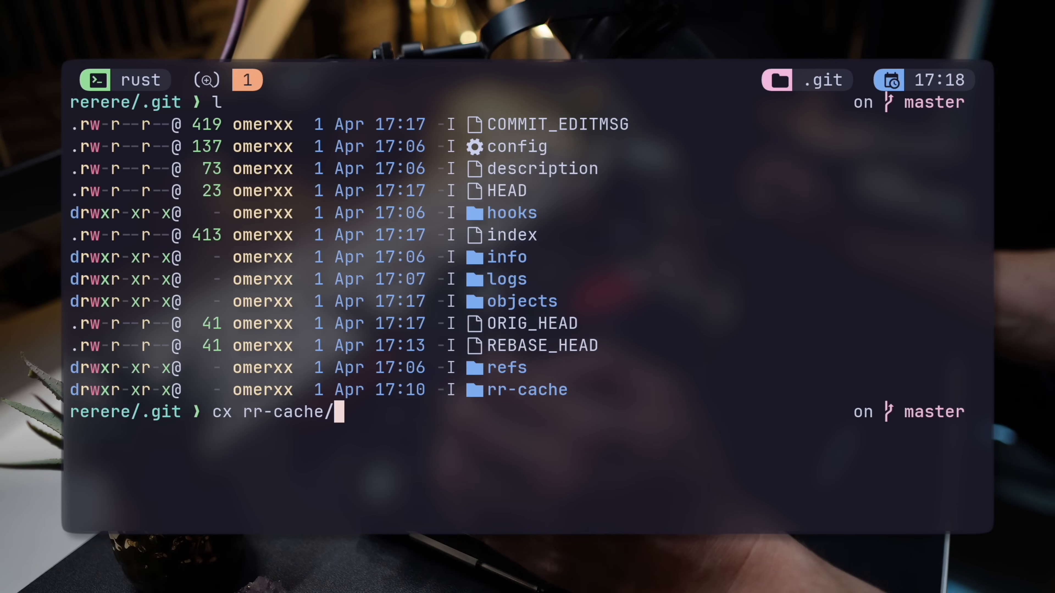
pyautogui.press('Enter')
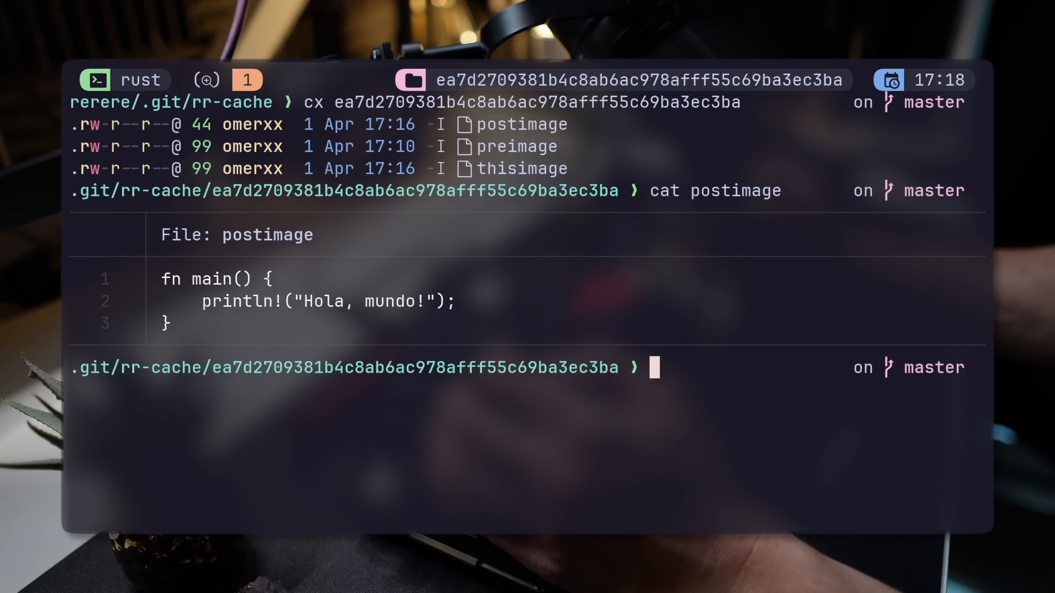
# - Cat the postimage, thisimage and preimage files of the cached resolution
pyautogui.write('cat postimage')
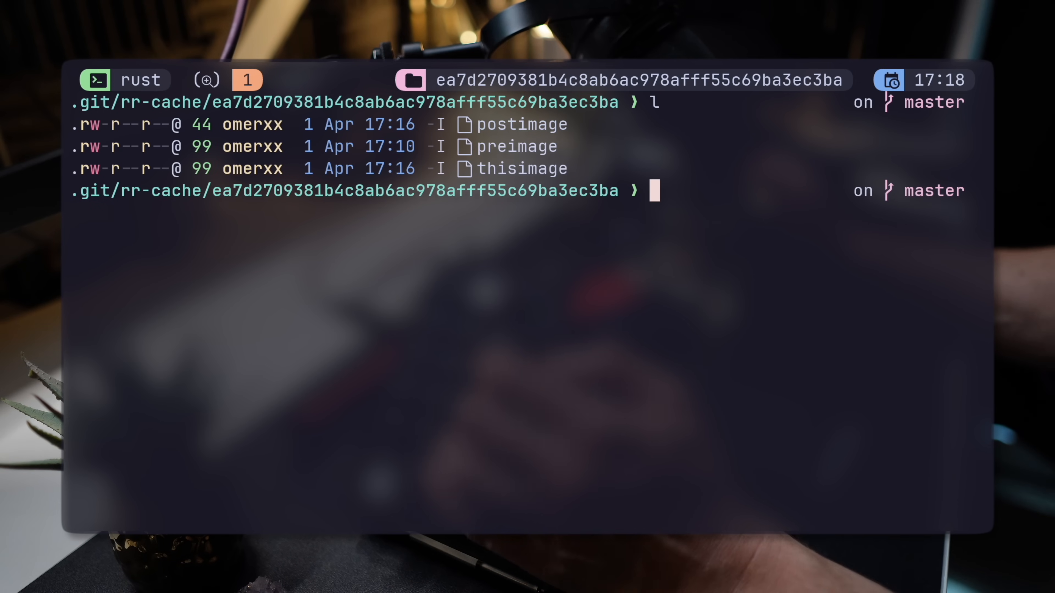
pyautogui.write('cat thisimage')
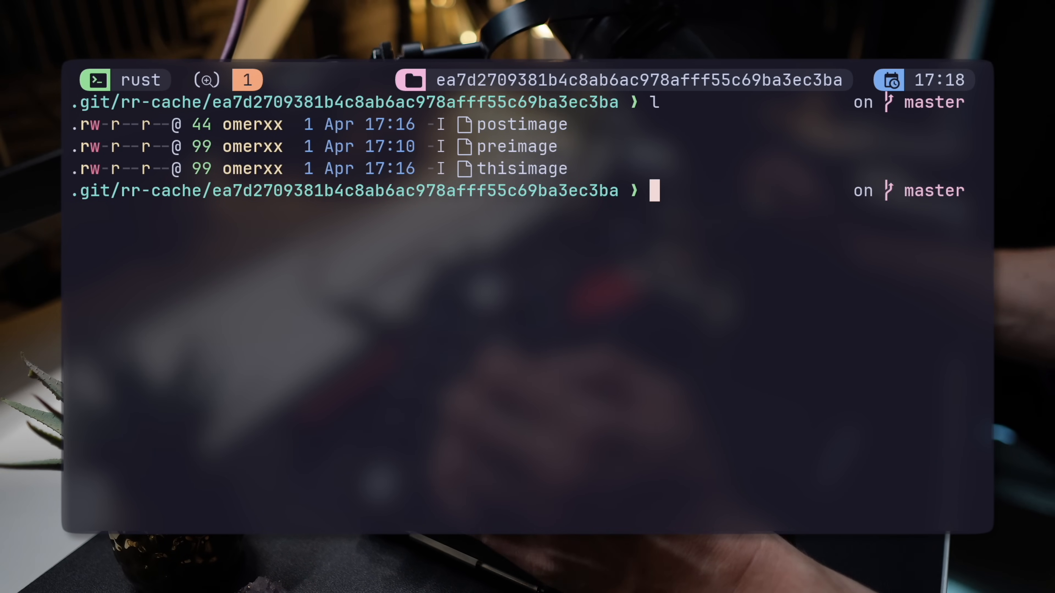
pyautogui.write('cat preimage')
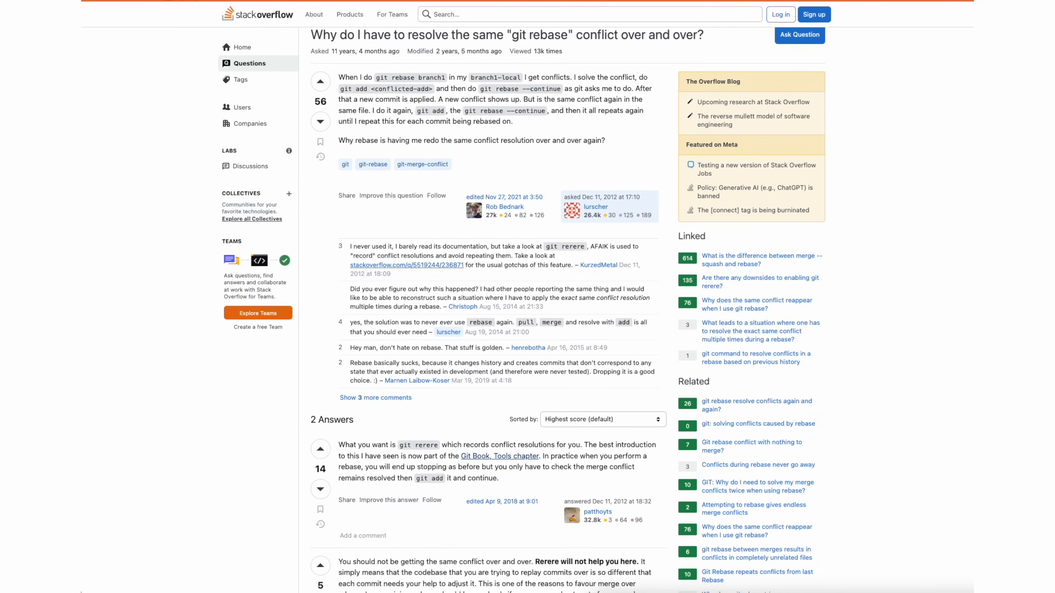
pyautogui.scroll(-3)
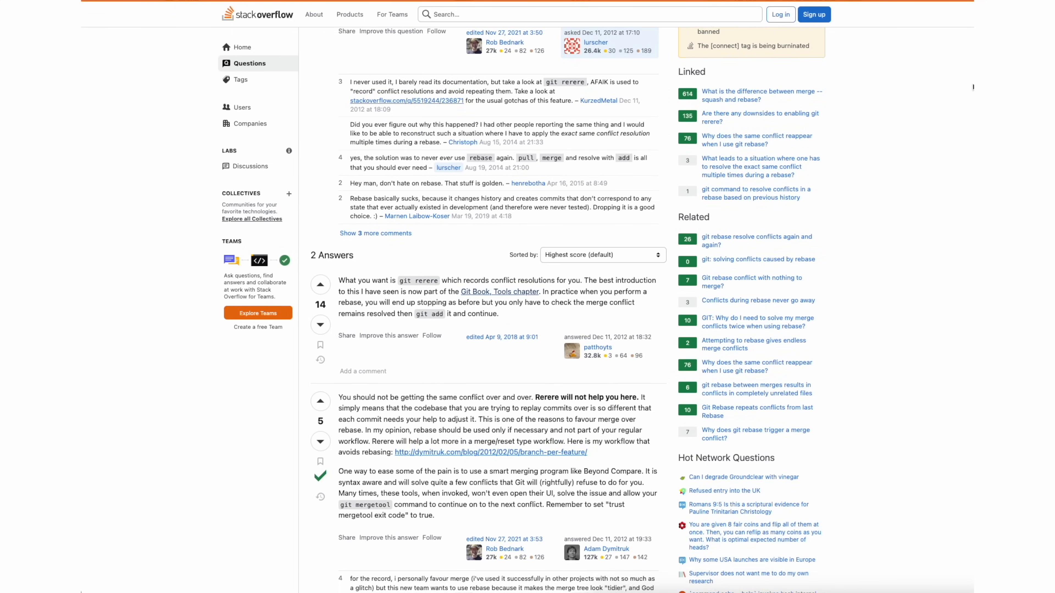
pyautogui.scroll(-3)
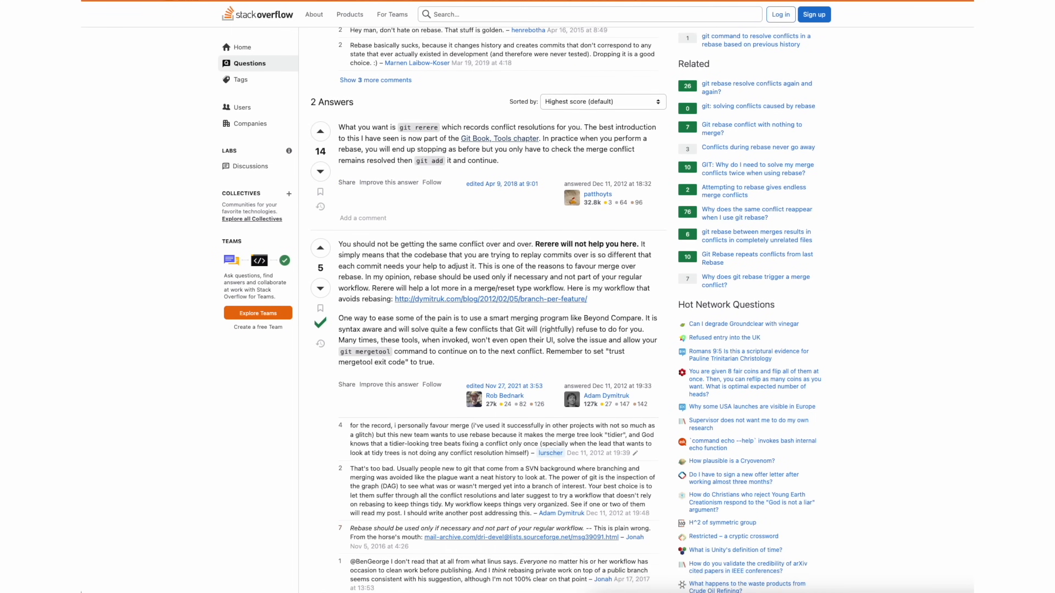
pyautogui.scroll(-3)
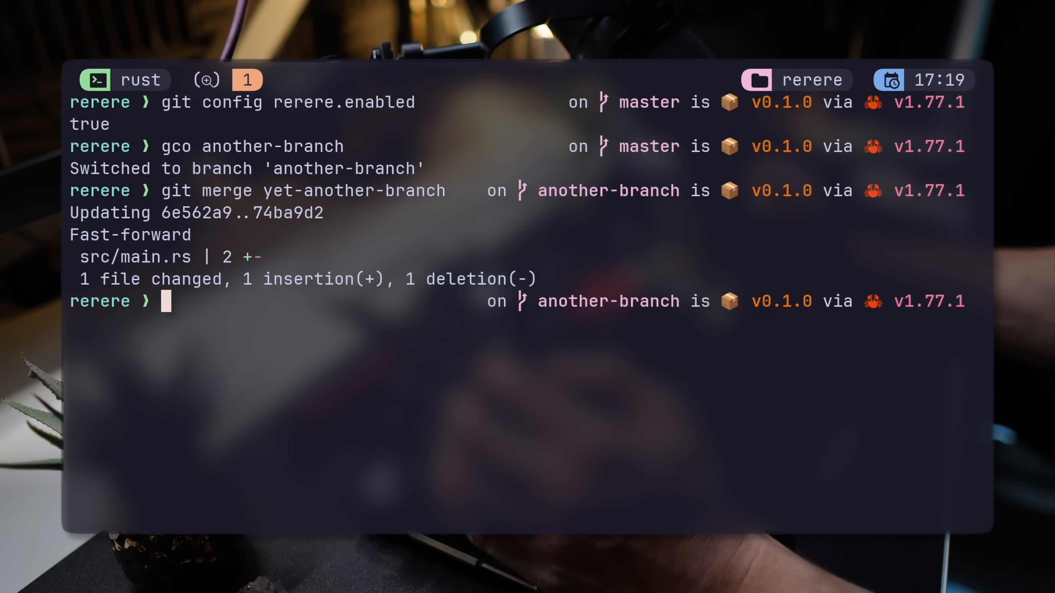
# - Check out master again with gco master
pyautogui.write('gco master')
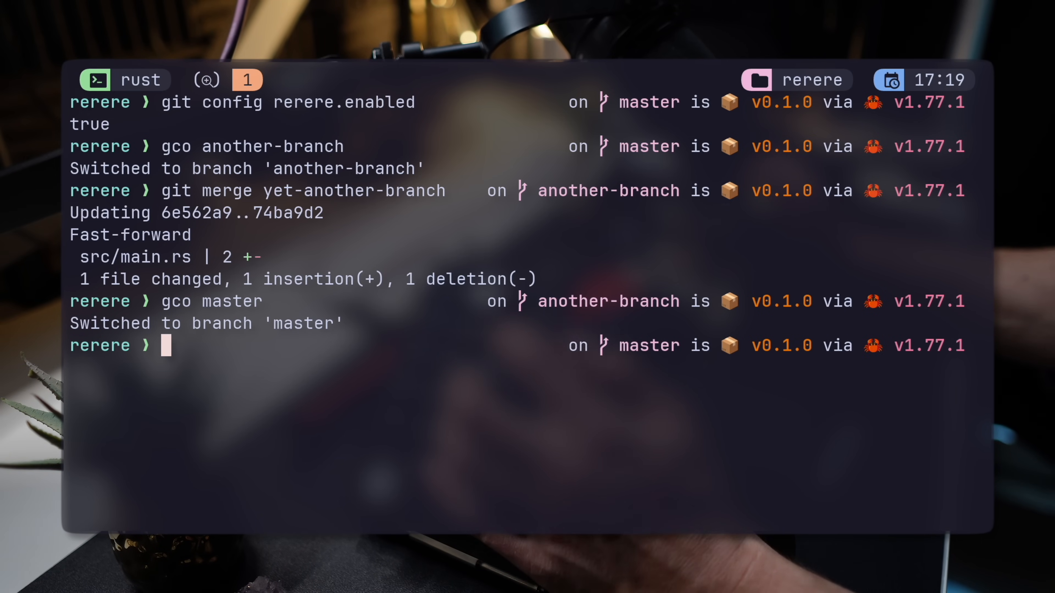
pyautogui.write('gco master')
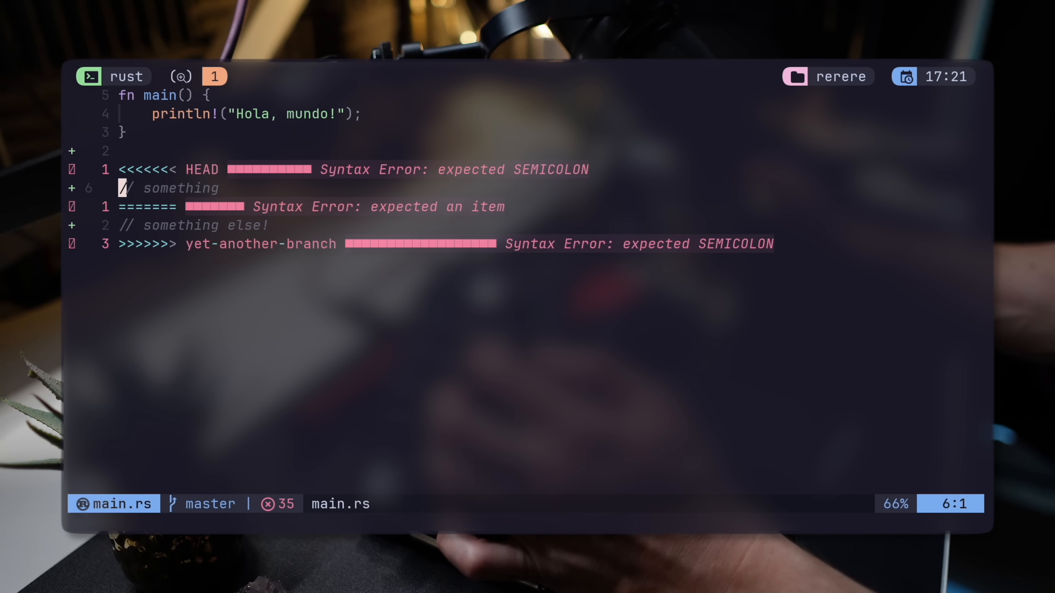
# - Run :Gvdiffsplit! to show a three-way diff of the conflicted main.rs
pyautogui.write('G')
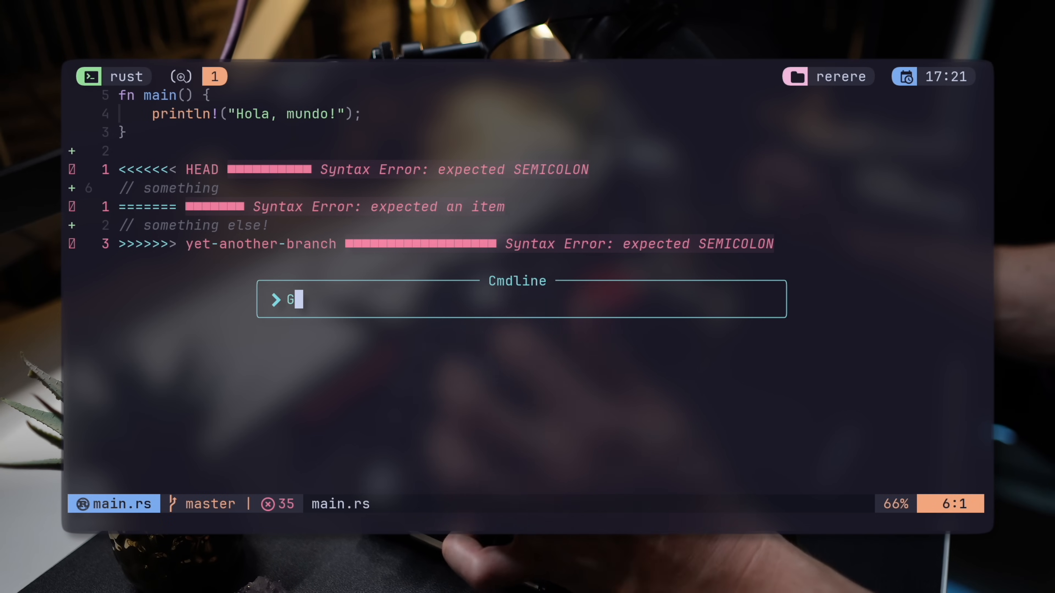
pyautogui.write('vdiffsplit!')
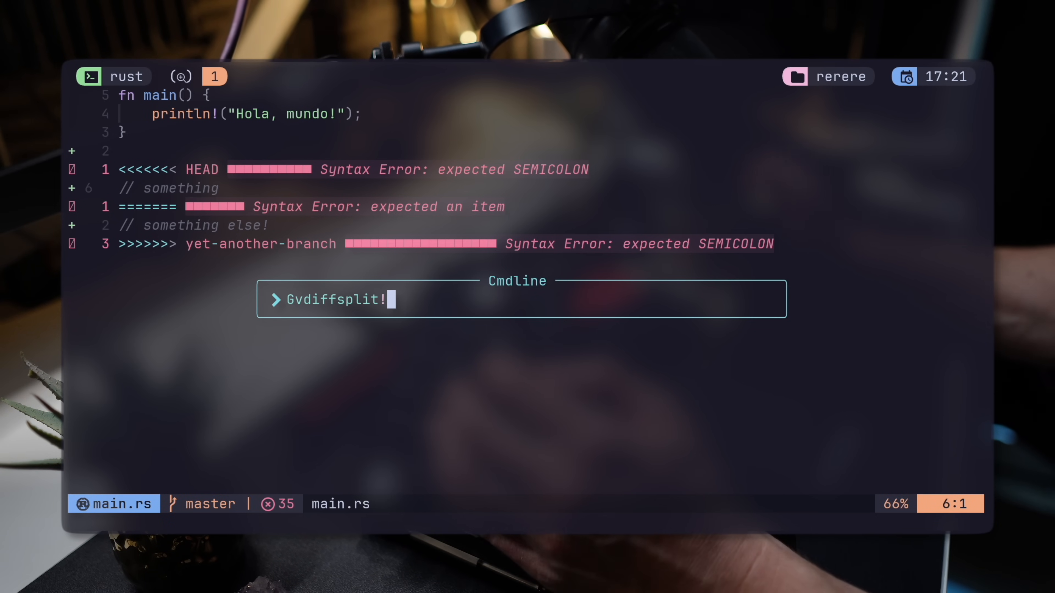
pyautogui.press('Enter')
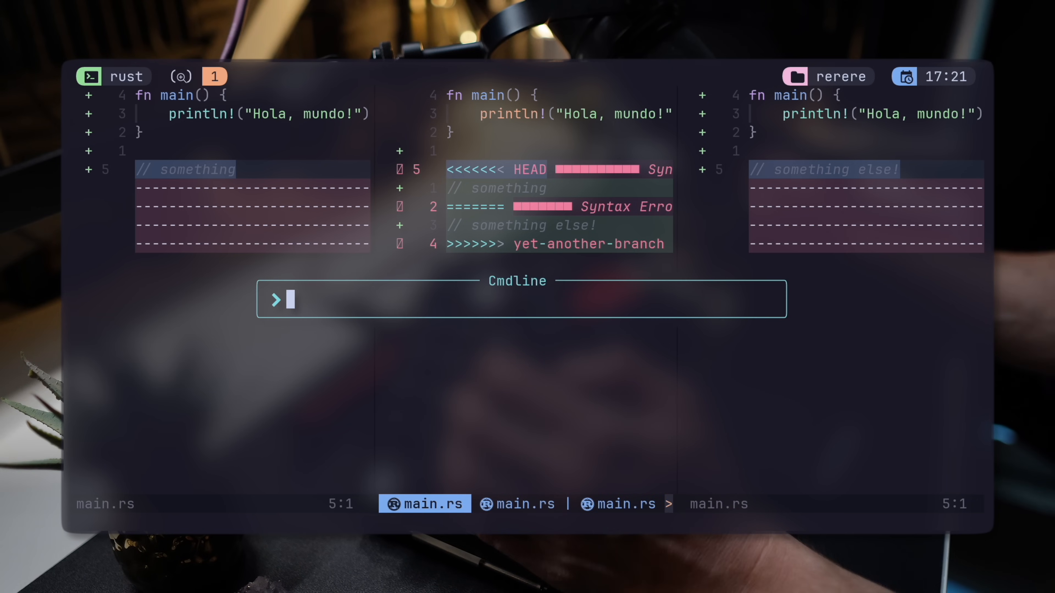
# - Use :diffget from the stage 3 buffer to take yet-another-branch's "// something else!"
pyautogui.write('diffget fugitive:///Users/omerxx/misc/learning-rust/rerere/.git//3/src/main.rs')
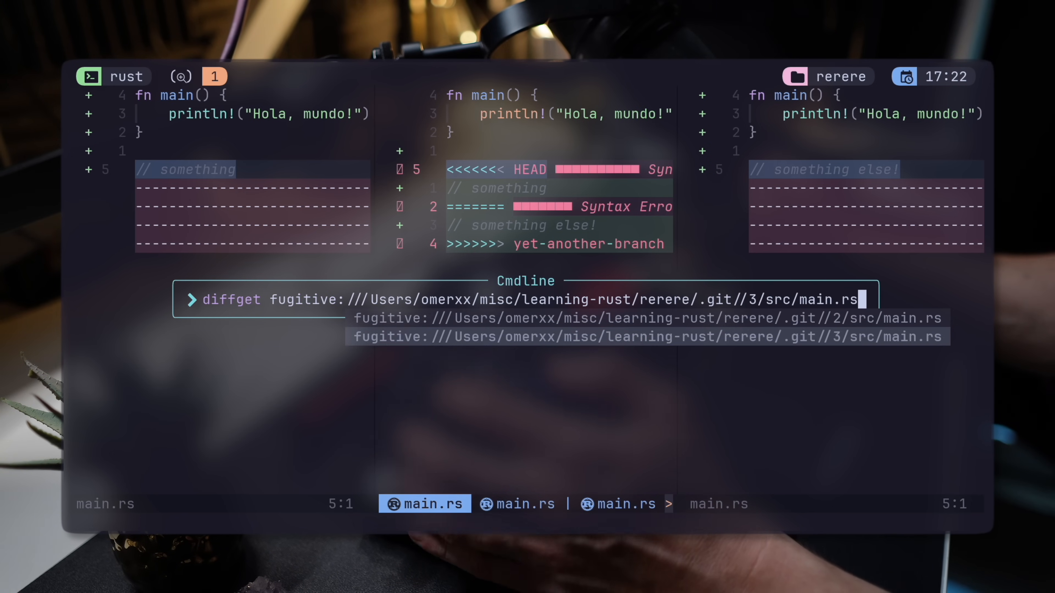
pyautogui.press('Enter')
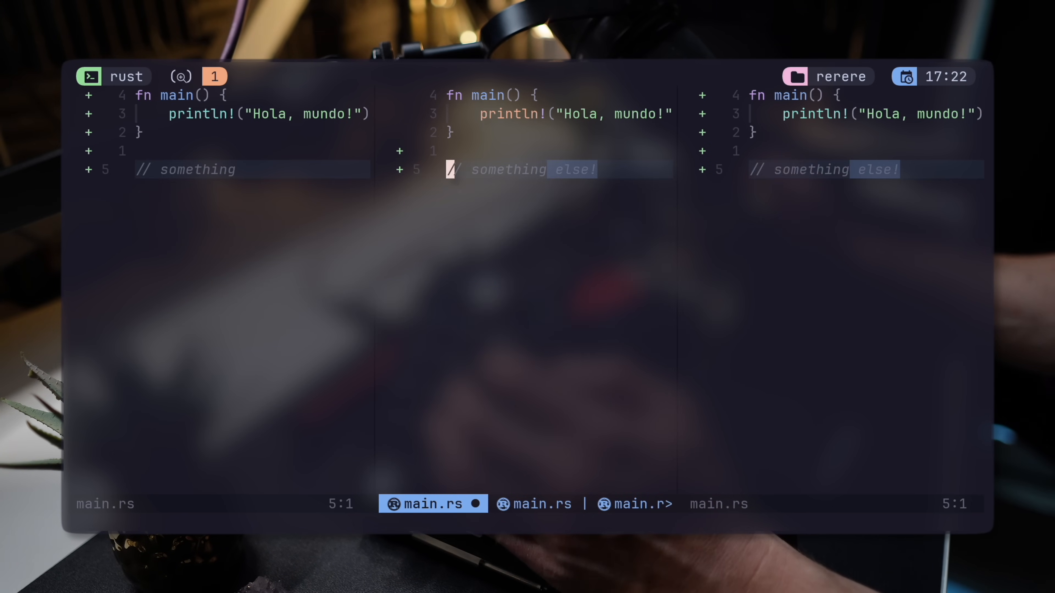